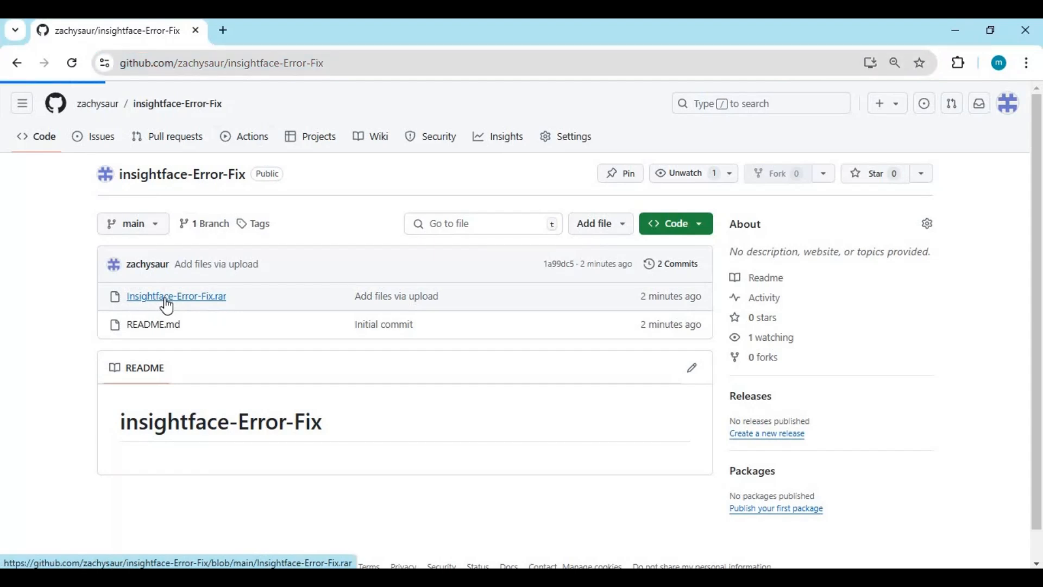
# - Open the Insightface-Error-Fix.rar file page in the GitHub repository
pyautogui.click(176, 296)
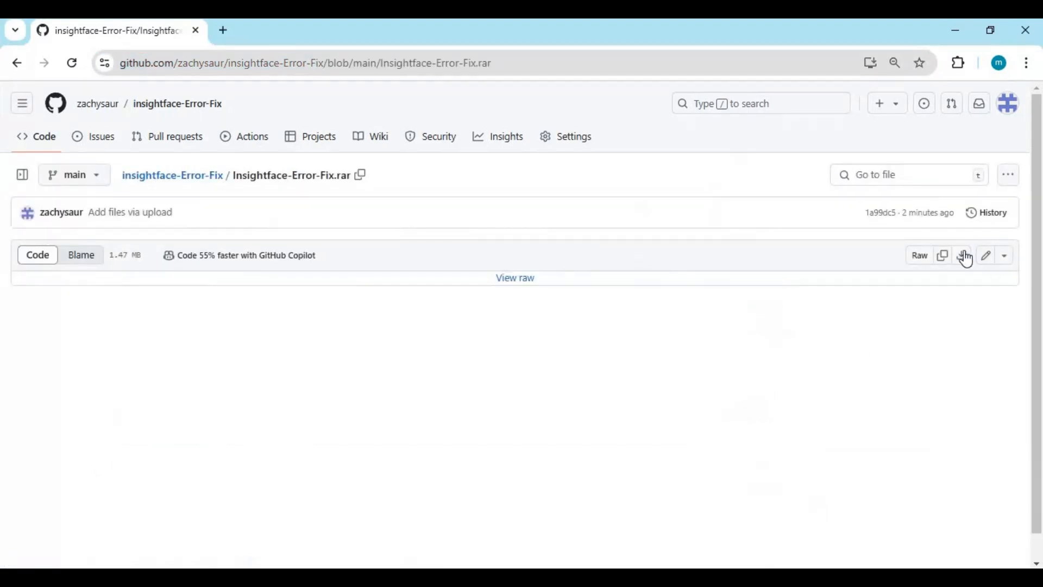
pyautogui.moveTo(963, 255)
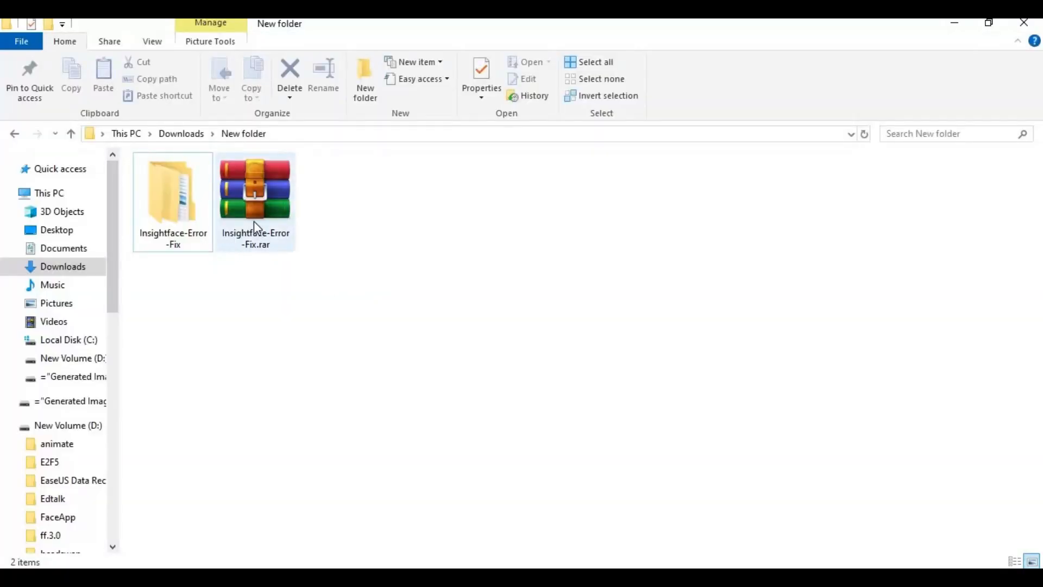
# - Browse into Insightface-Error-Fix > python-3.10 and bring up actions on the insightface wheel
pyautogui.click(172, 192)
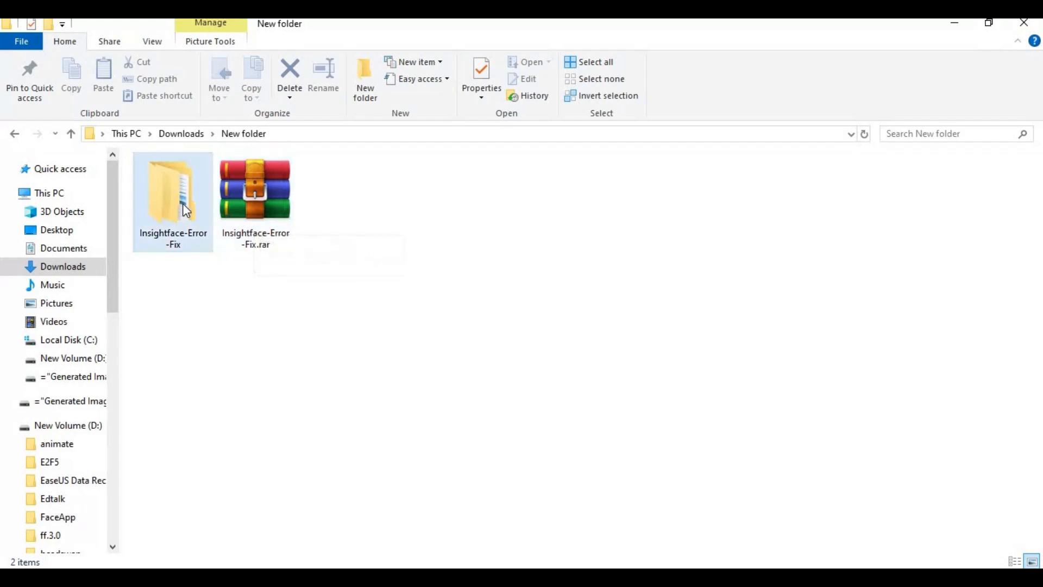
pyautogui.doubleClick(172, 193)
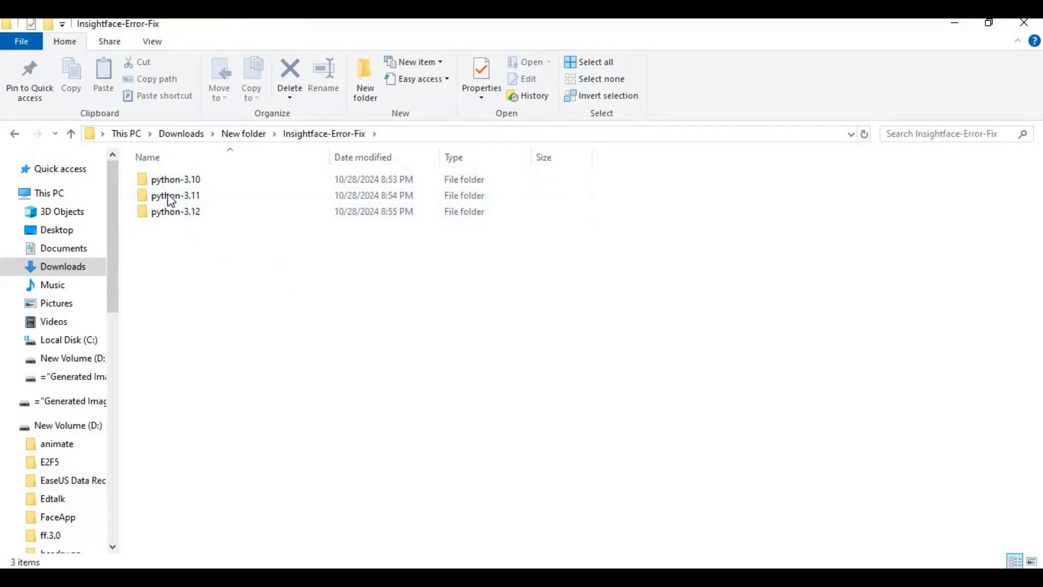
pyautogui.doubleClick(175, 179)
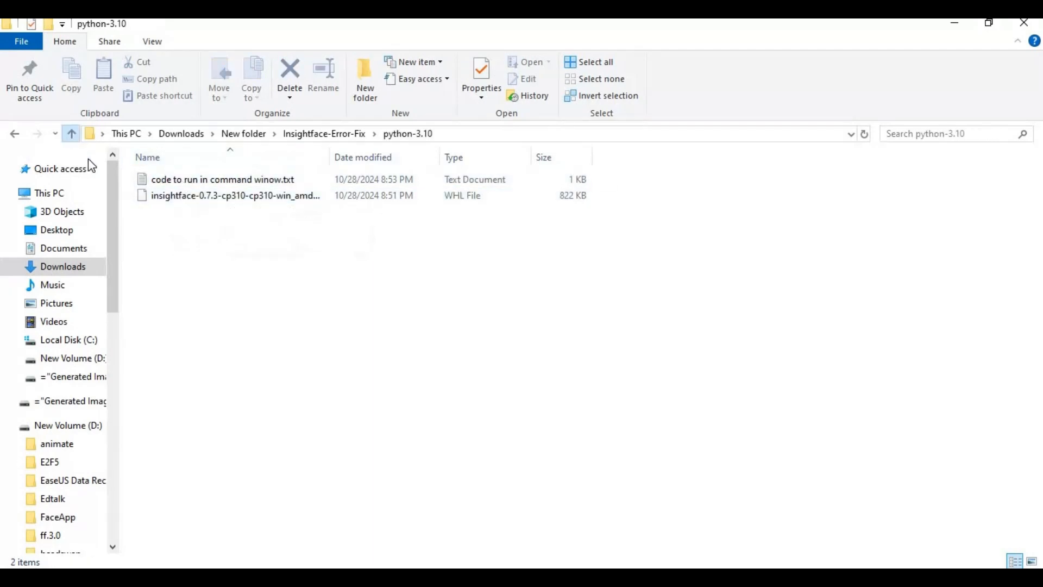
pyautogui.click(71, 133)
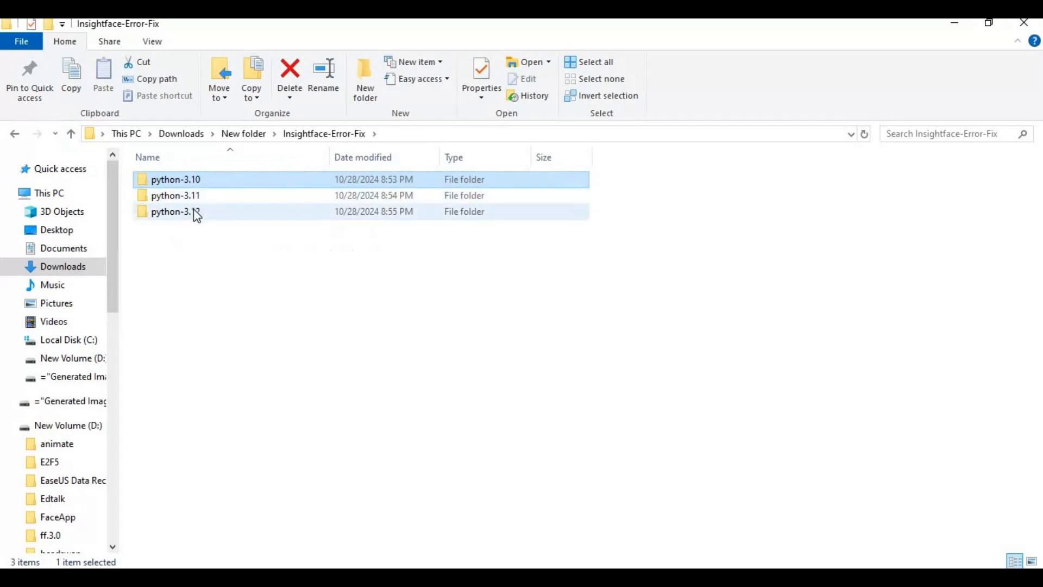
pyautogui.click(175, 179)
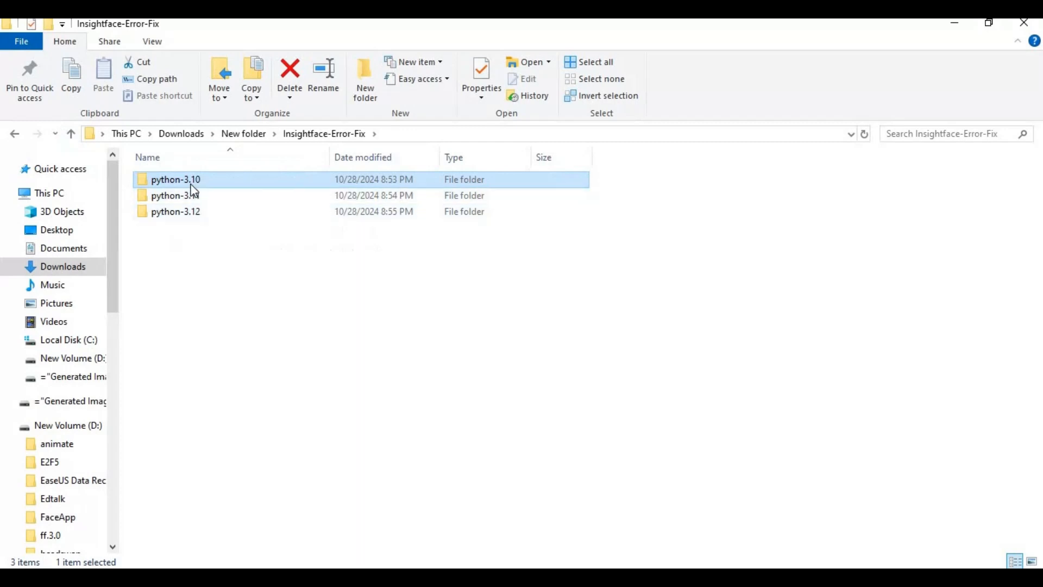
pyautogui.doubleClick(175, 179)
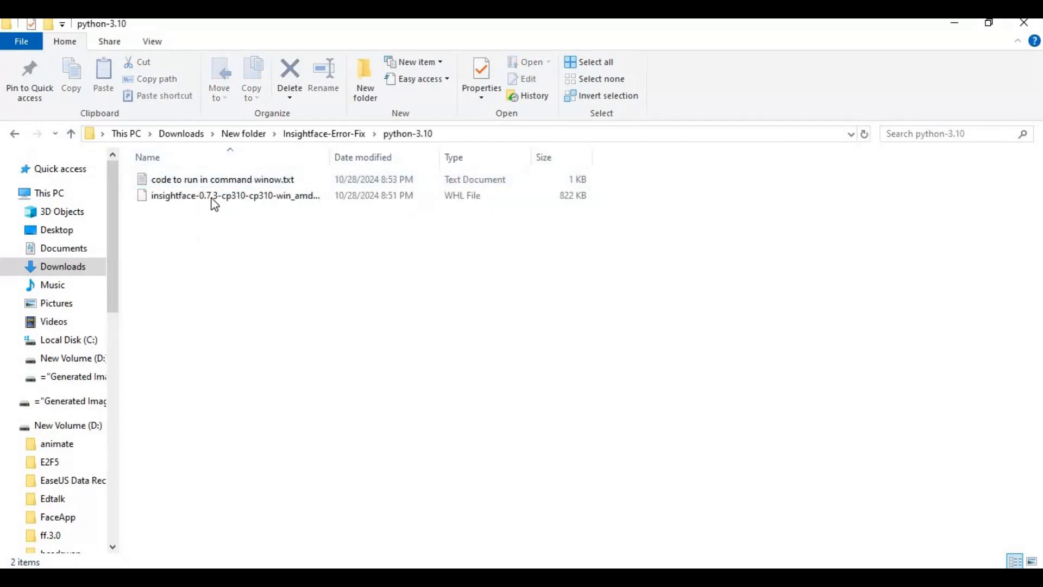
pyautogui.rightClick(234, 196)
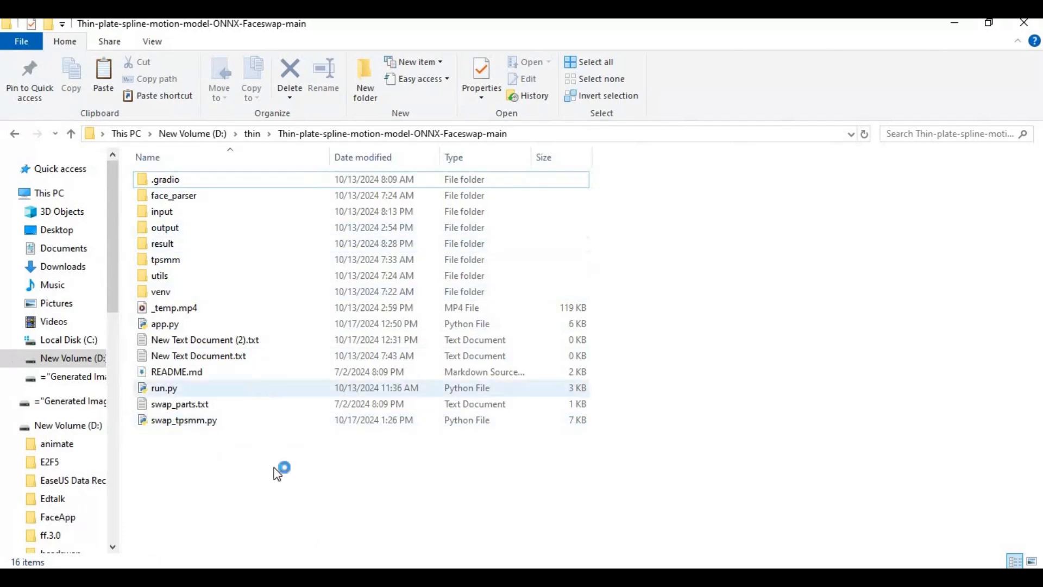
# - Paste the wheel into the project folder and select the pip command in the note
pyautogui.rightClick(279, 469)
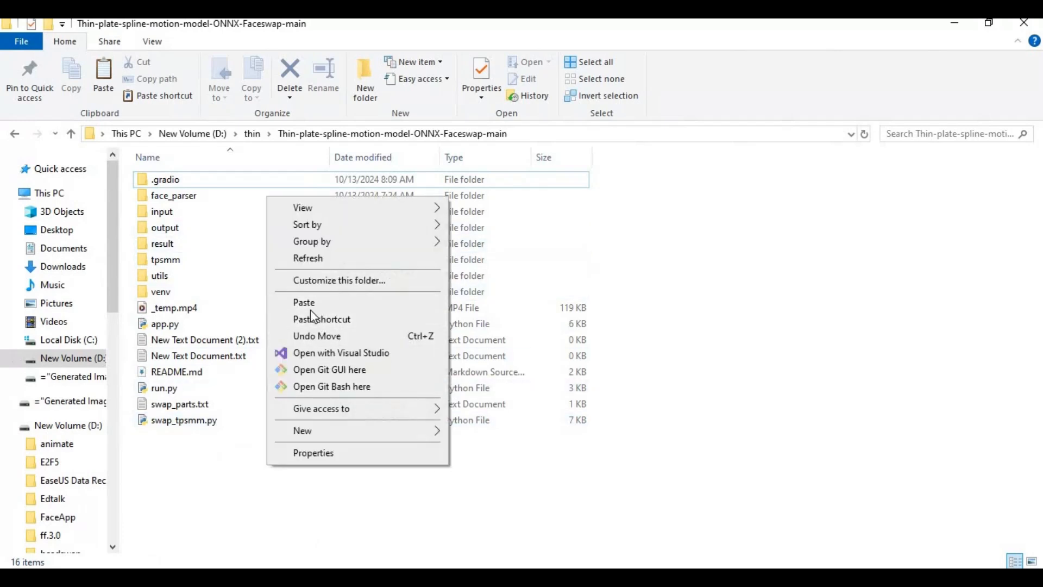
pyautogui.click(304, 302)
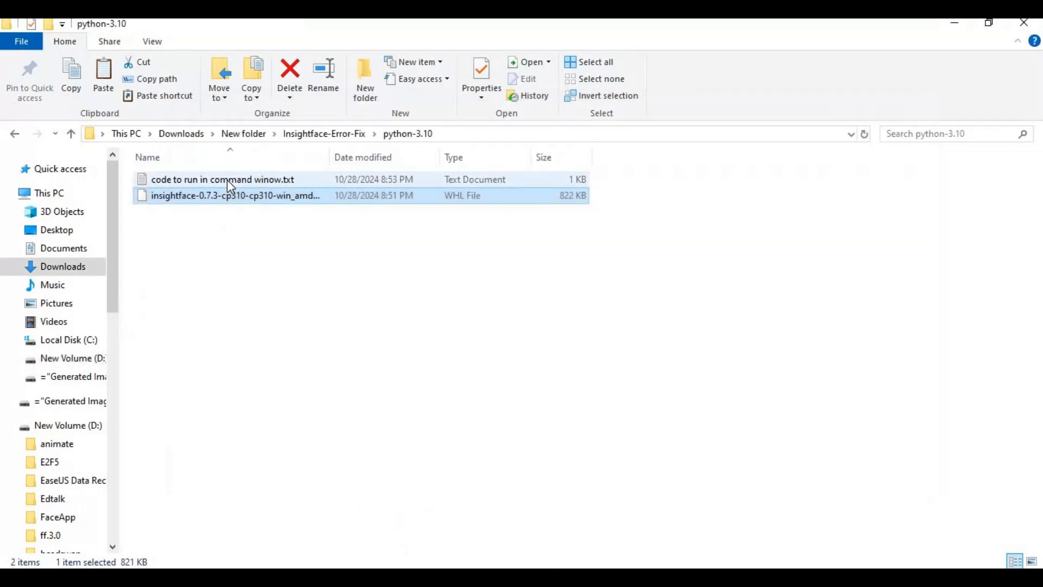
pyautogui.doubleClick(222, 178)
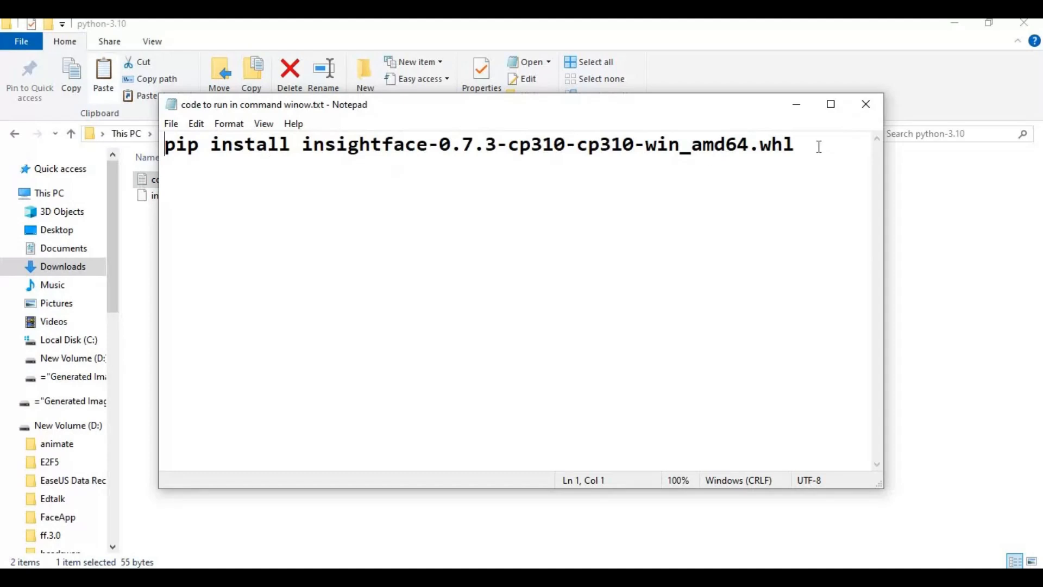
pyautogui.tripleClick(465, 144)
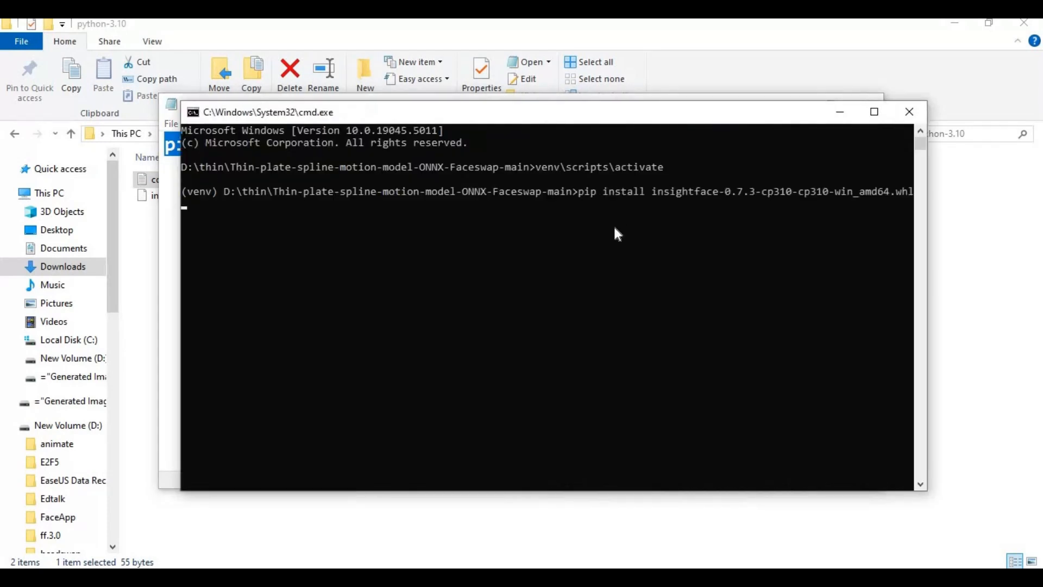
pyautogui.moveTo(583, 305)
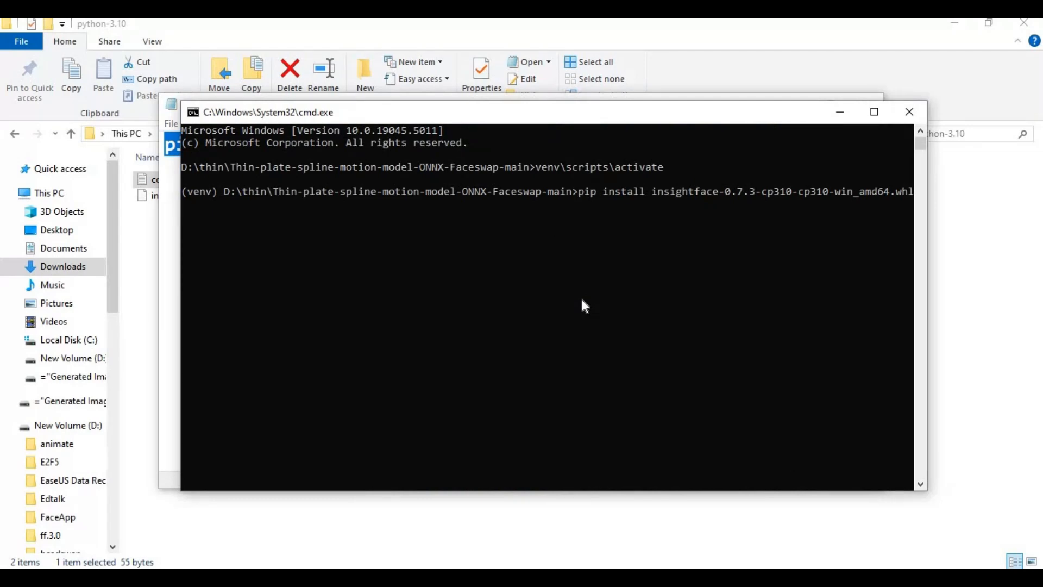
# - Run the pip install command for the insightface 0.7.3 wheel in the venv
pyautogui.press('enter')
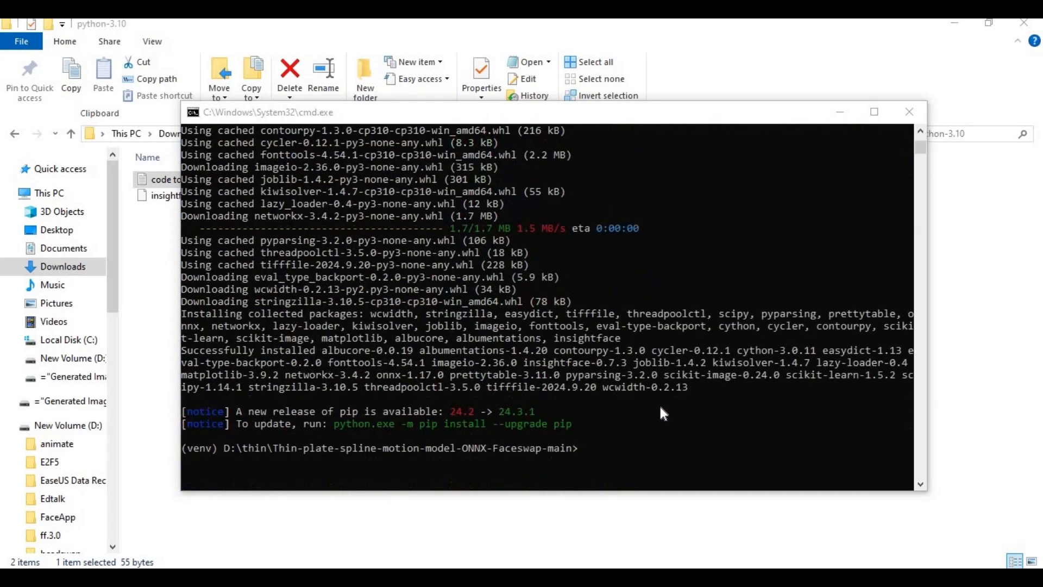
pyautogui.moveTo(358, 323)
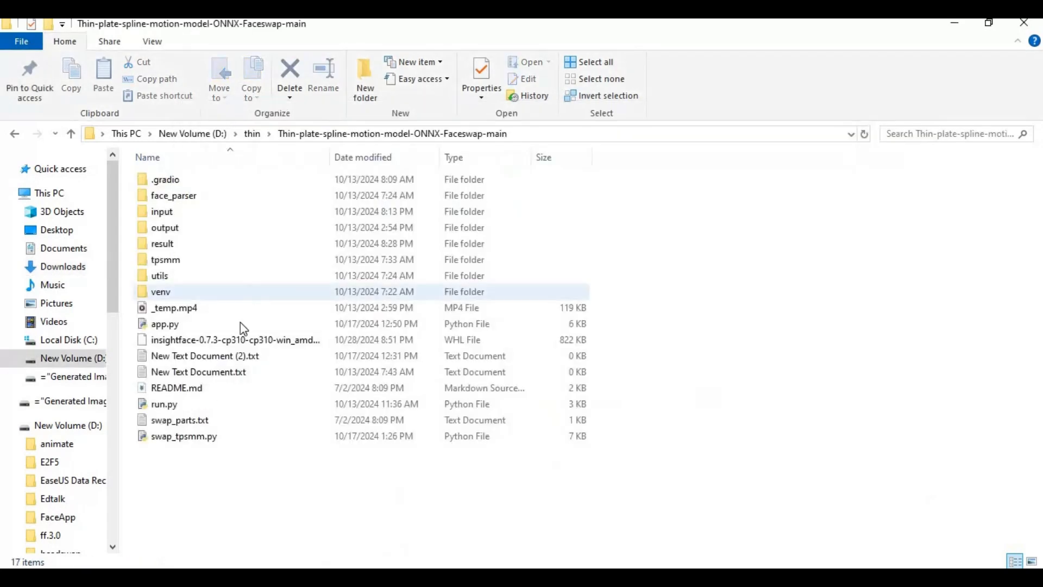
pyautogui.click(164, 403)
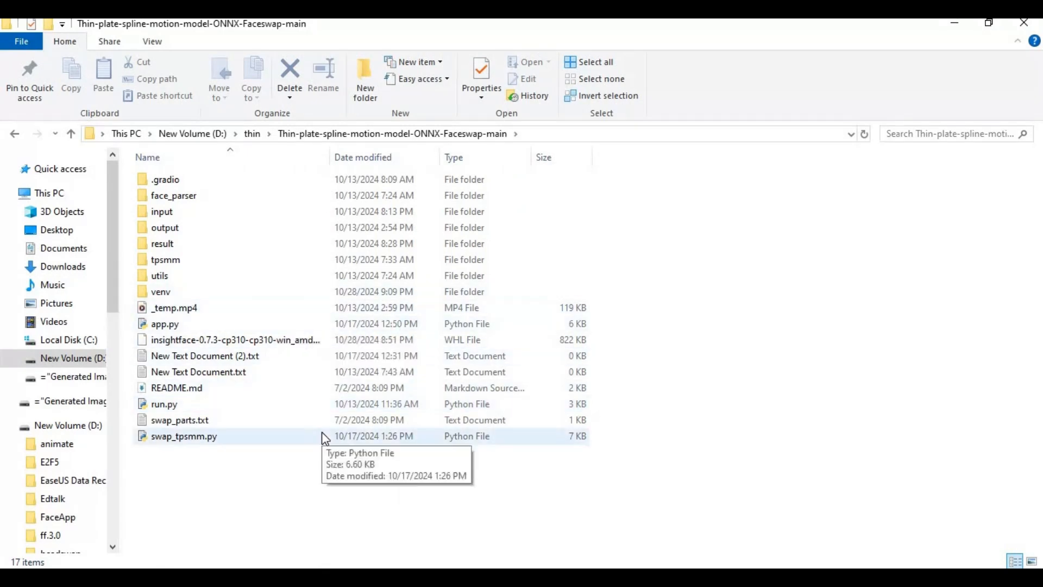
pyautogui.click(180, 420)
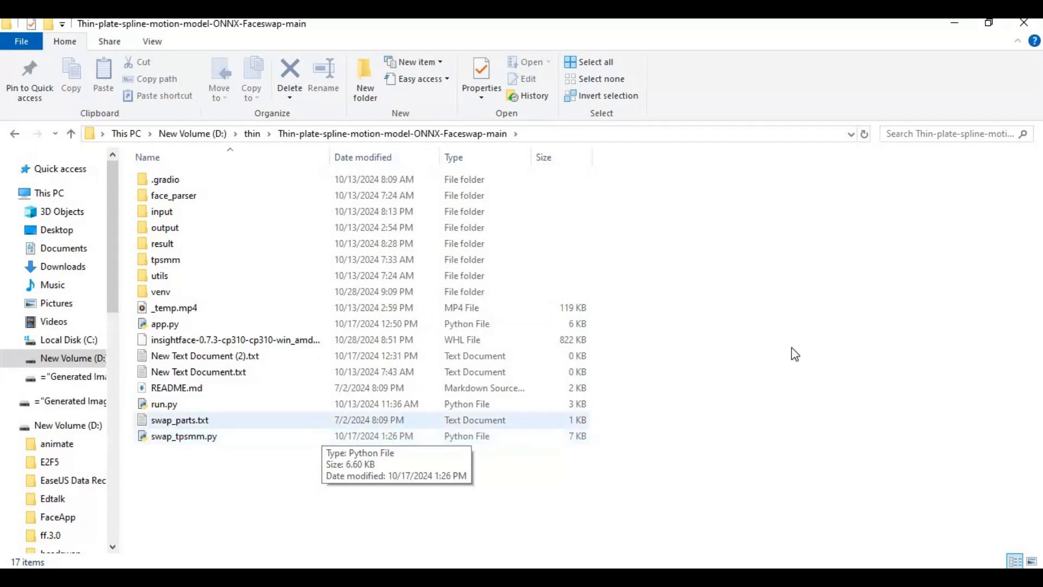